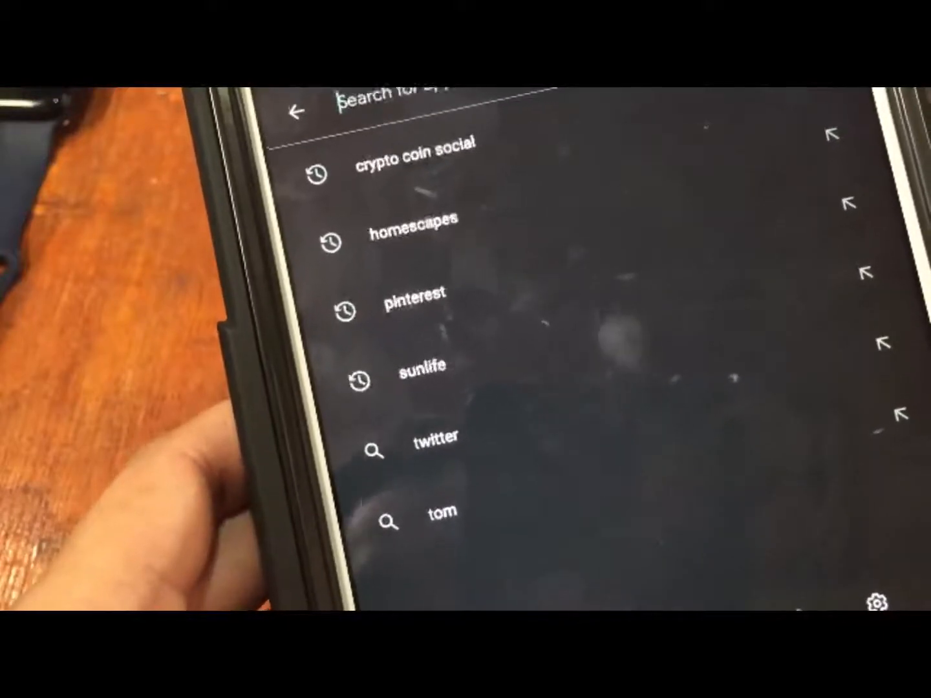
- Search the Play Store for 'da fit' and open the Da Fit listing
type("da fit")
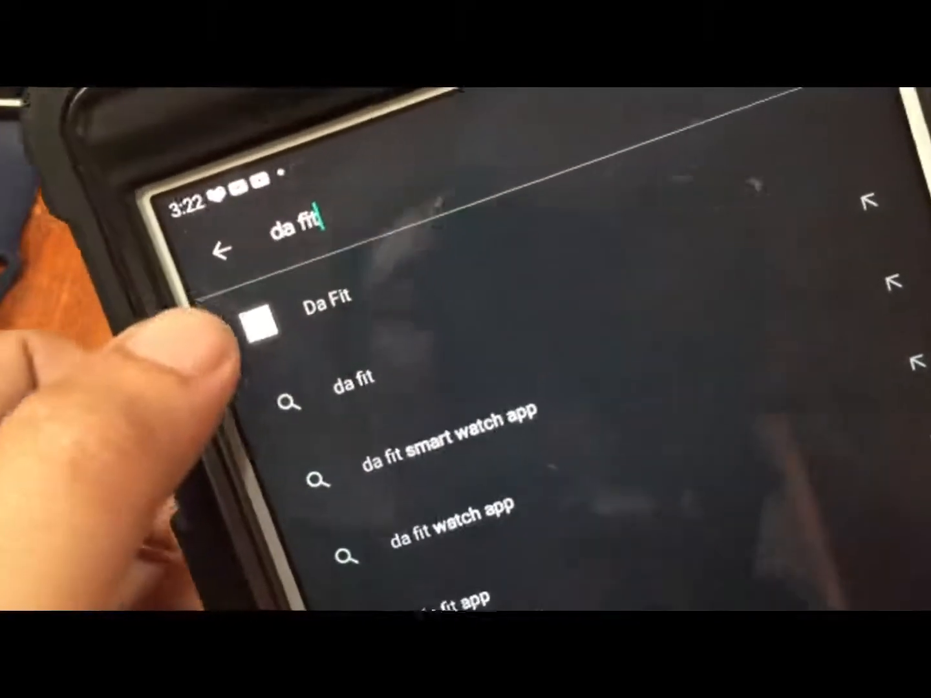
left_click(323, 304)
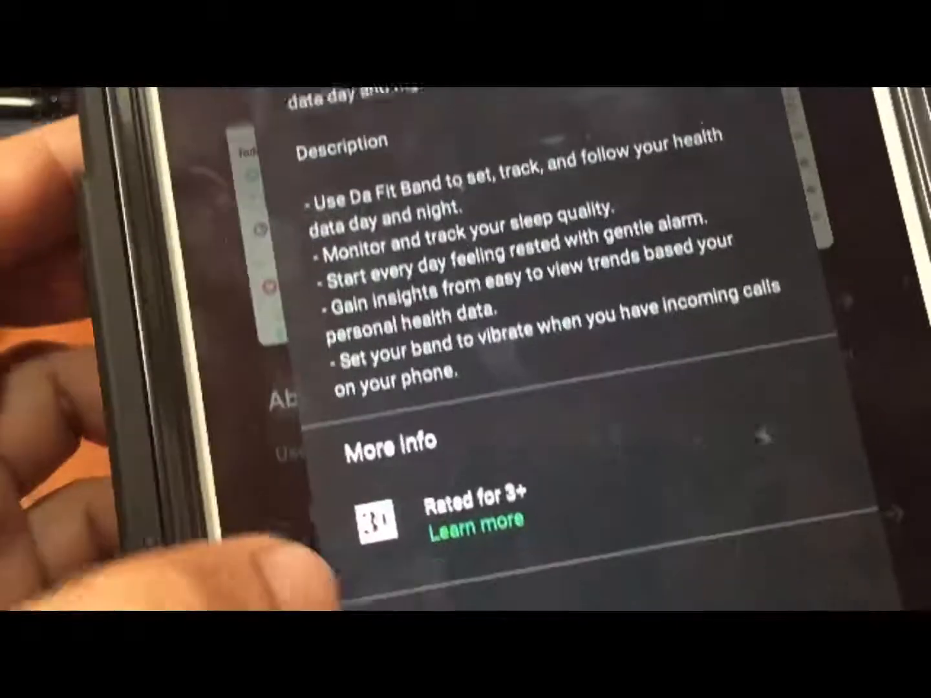
- Scroll through the Da Fit app description
scroll("down", 3)
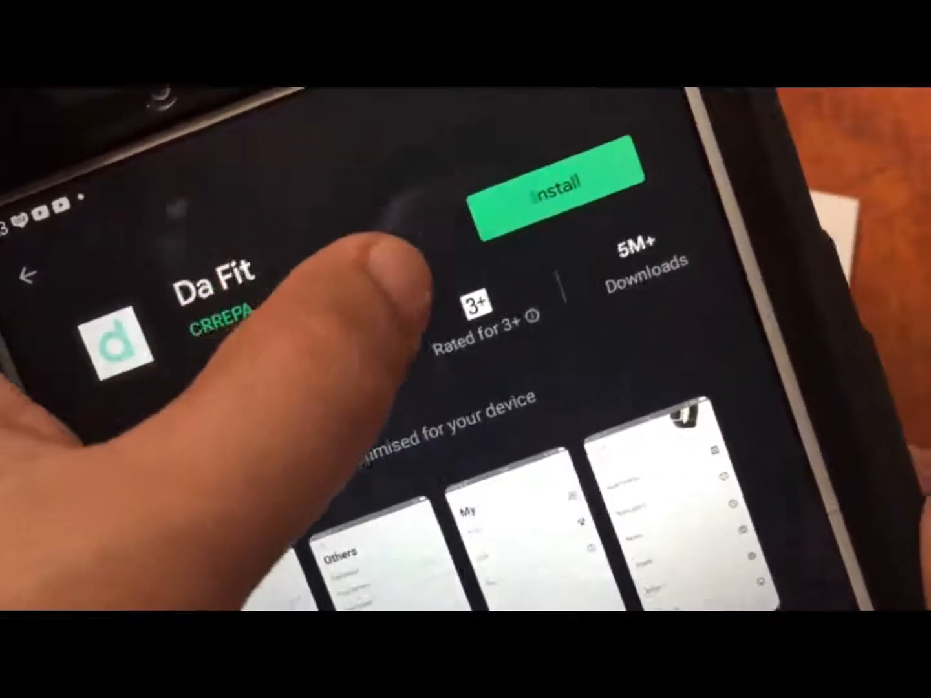
- Start installing Da Fit from its Play Store page
left_click(564, 194)
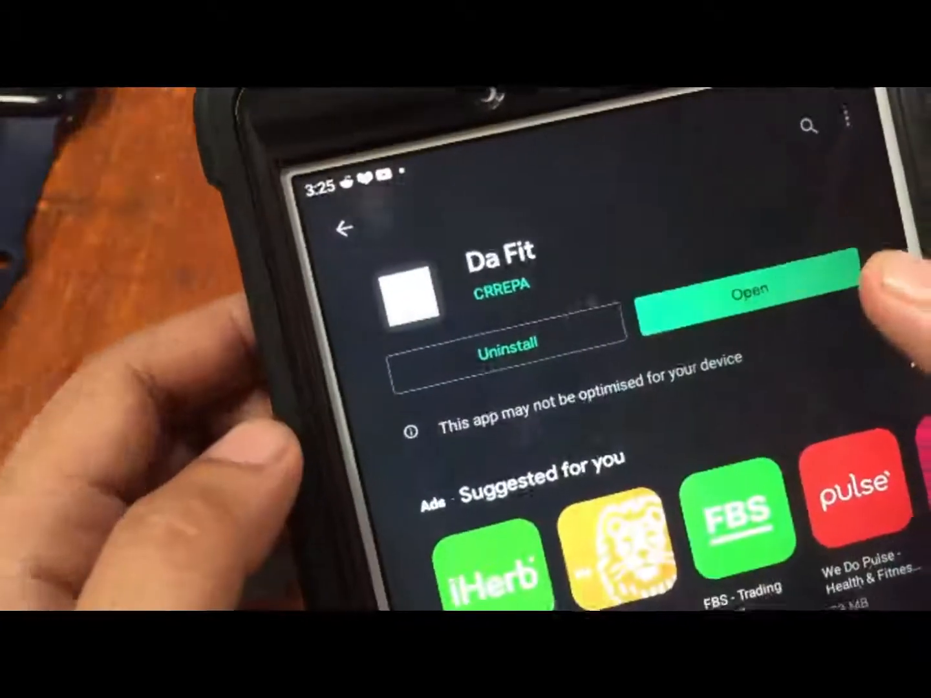
- Launch Da Fit and allow phone call, location and photo/media permissions
left_click(748, 290)
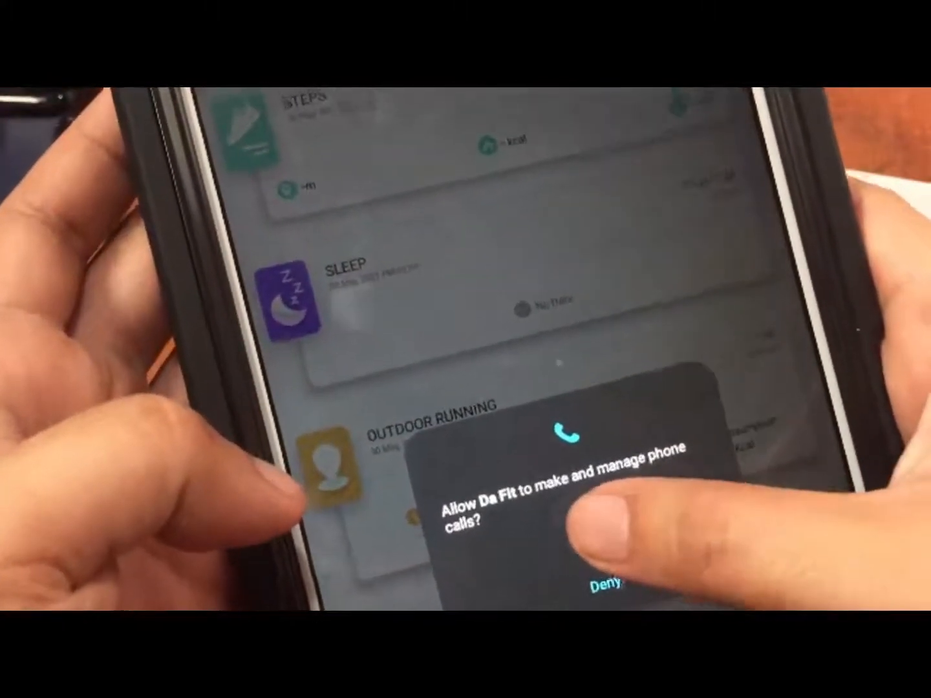
left_click(606, 590)
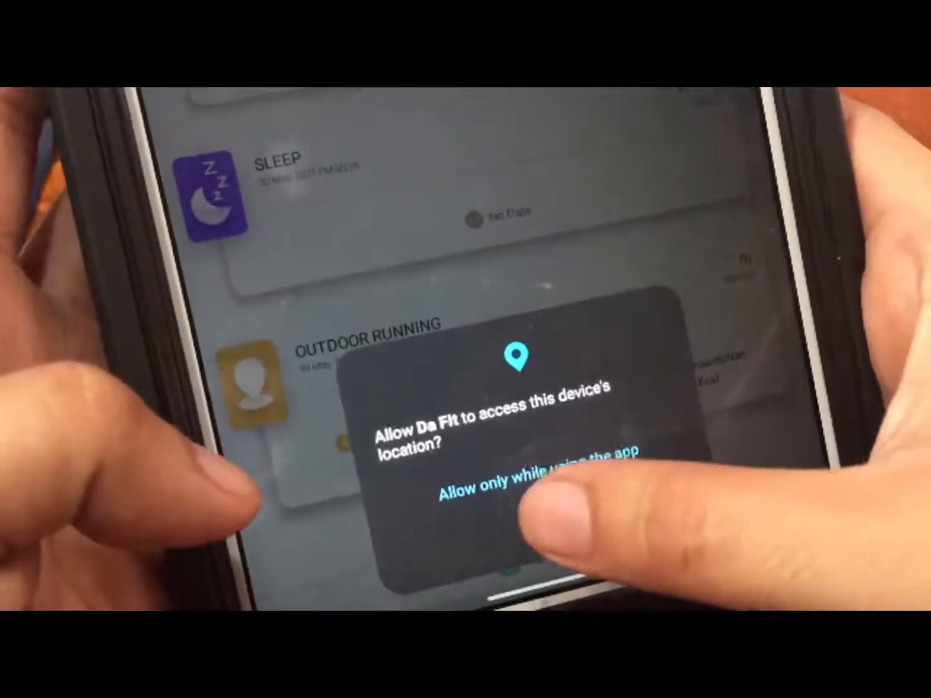
left_click(541, 469)
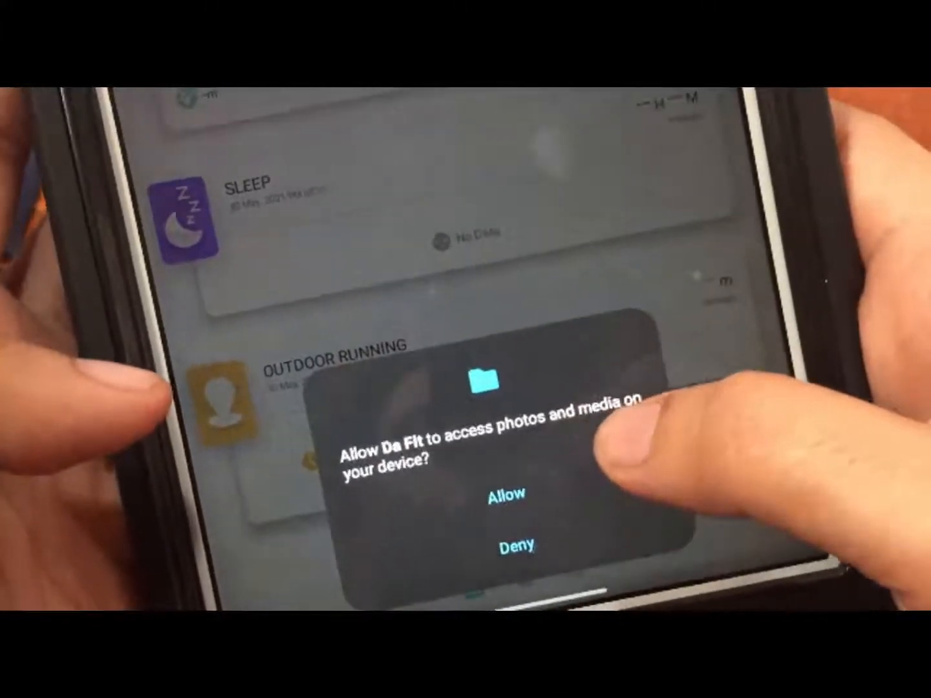
left_click(510, 510)
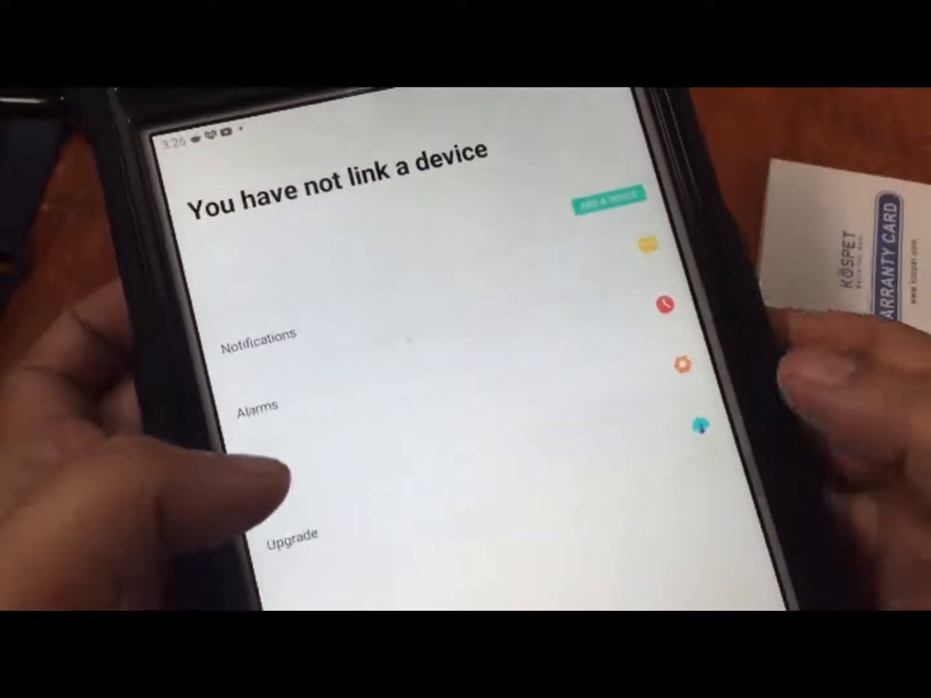
- Start adding a watch, turn on phone Location, and reopen Da Fit to scan
left_click(607, 196)
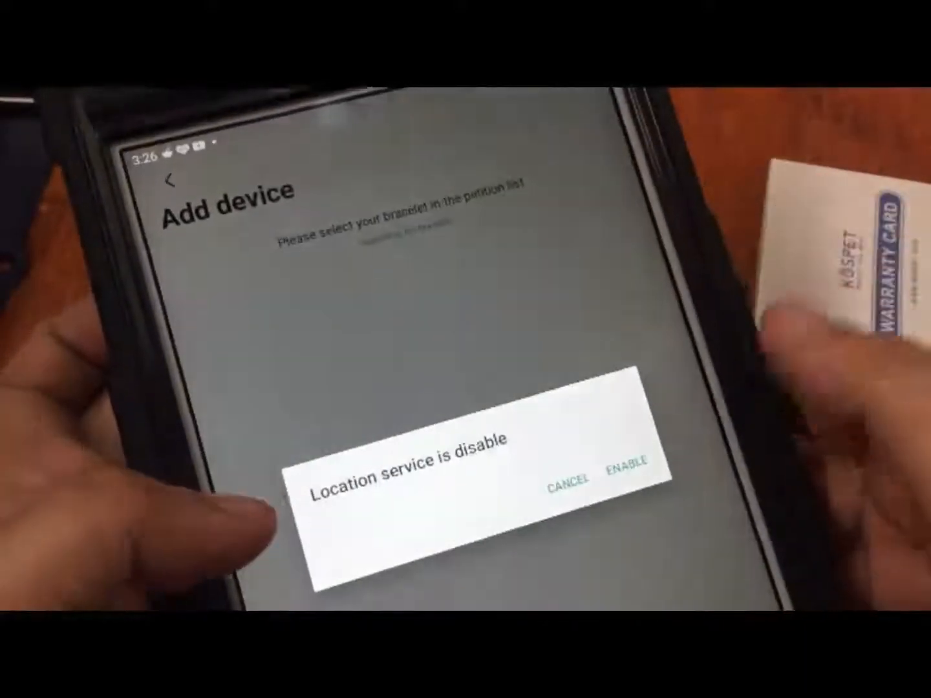
left_click(621, 482)
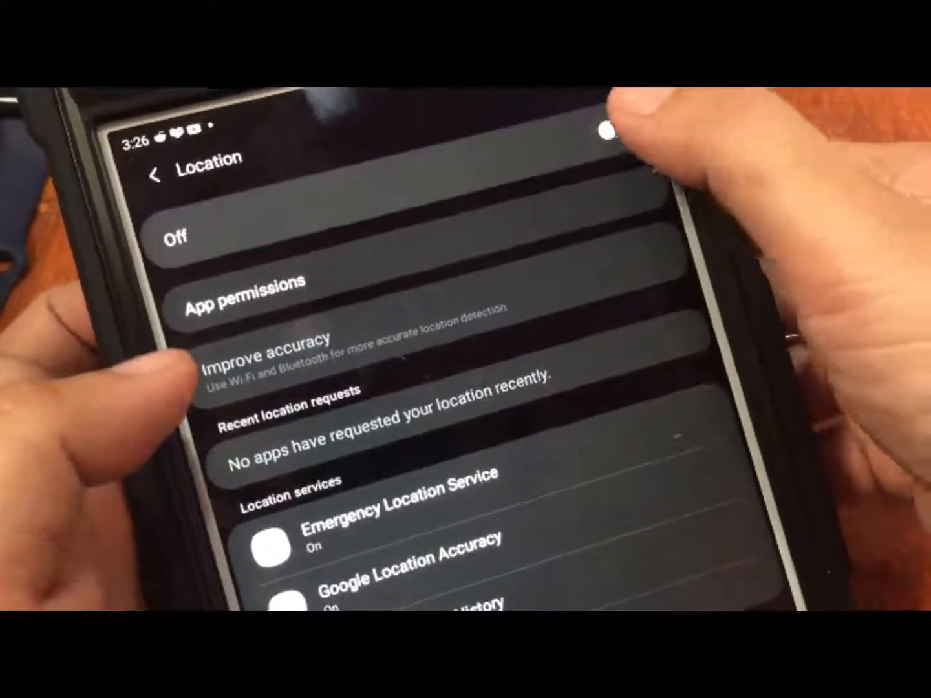
left_click(611, 132)
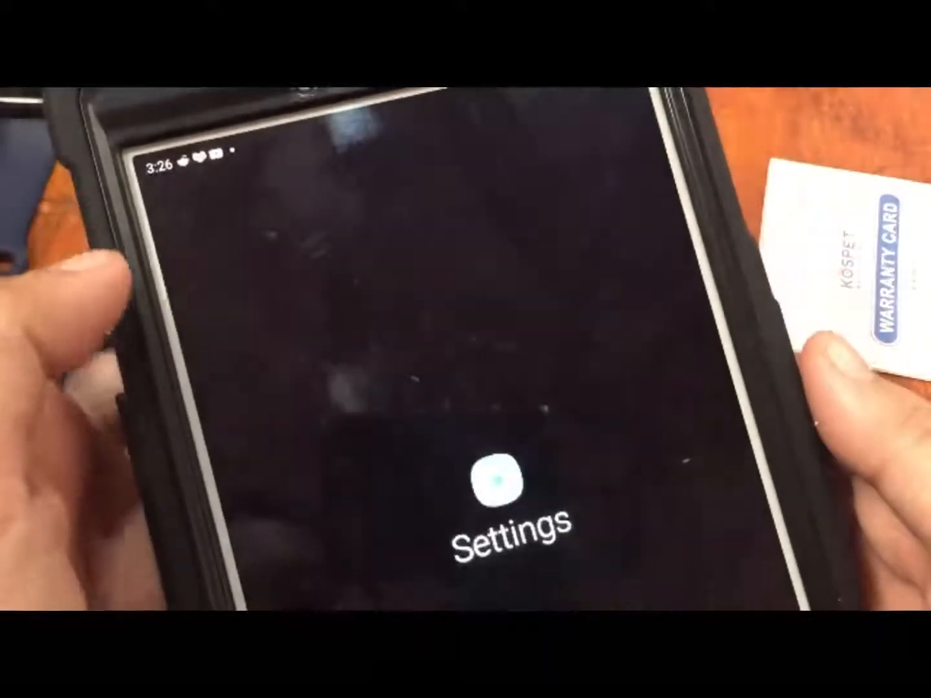
left_click(495, 485)
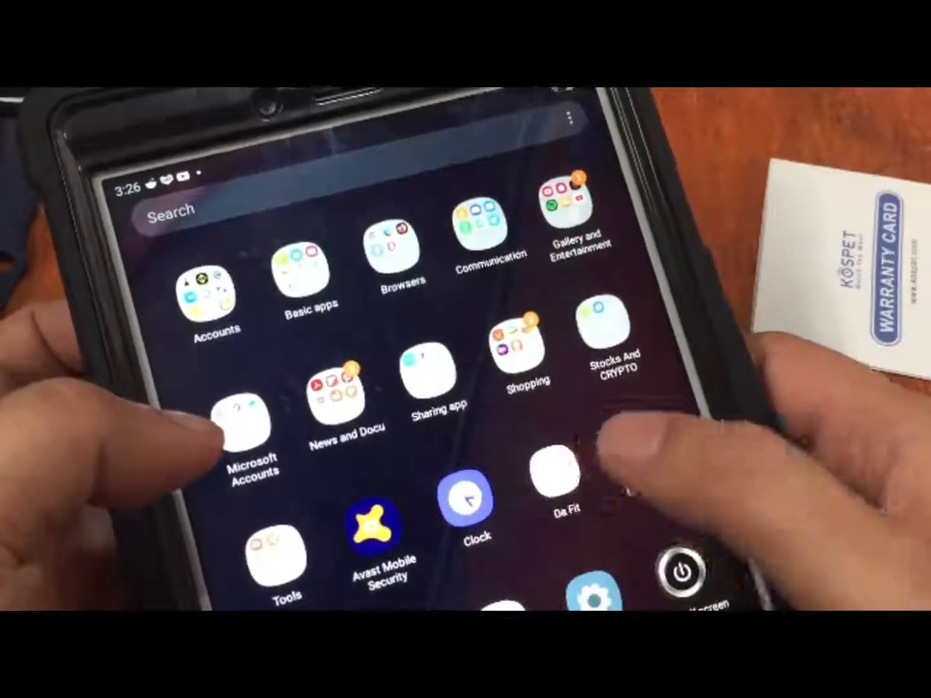
left_click(555, 482)
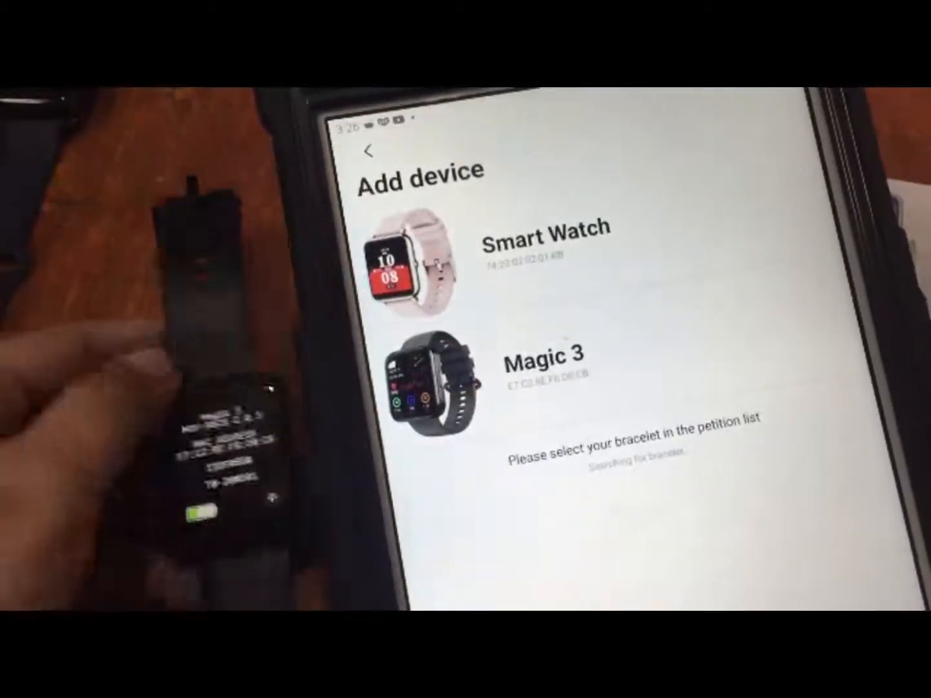
- Pair Da Fit with the Magic 3 watch from the Add device list
left_click(548, 361)
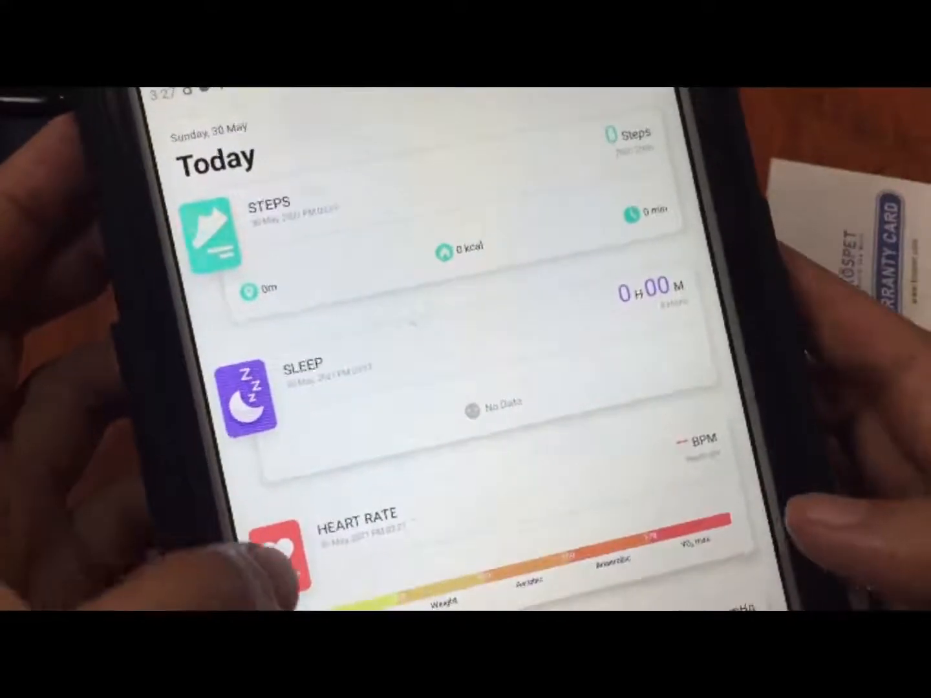
- Open the Magic 3's Watch Faces list and select Watch Face 5
scroll("down", 3)
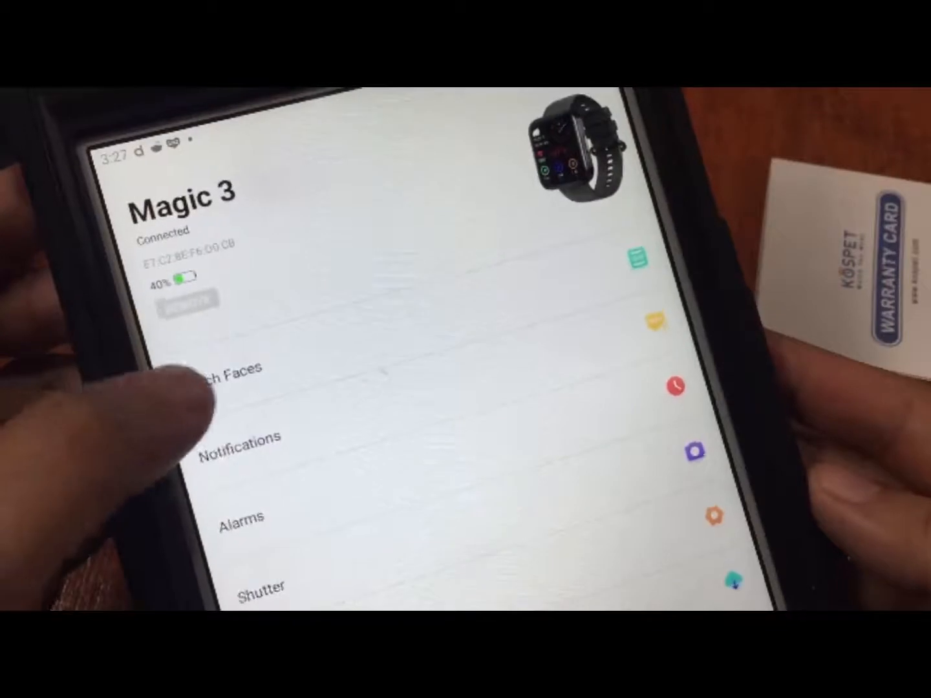
left_click(227, 368)
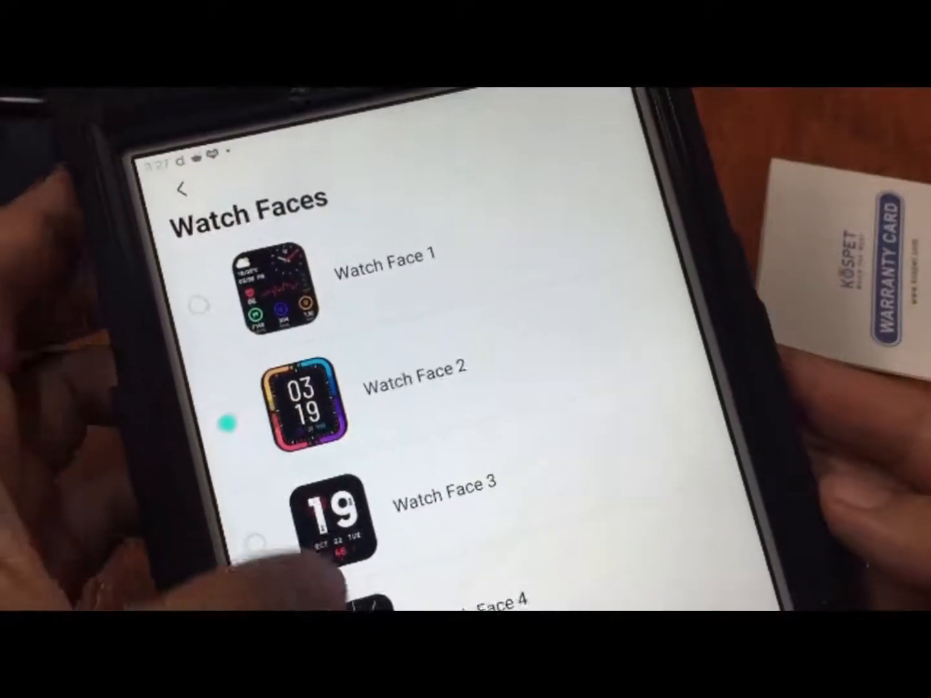
scroll("down", 3)
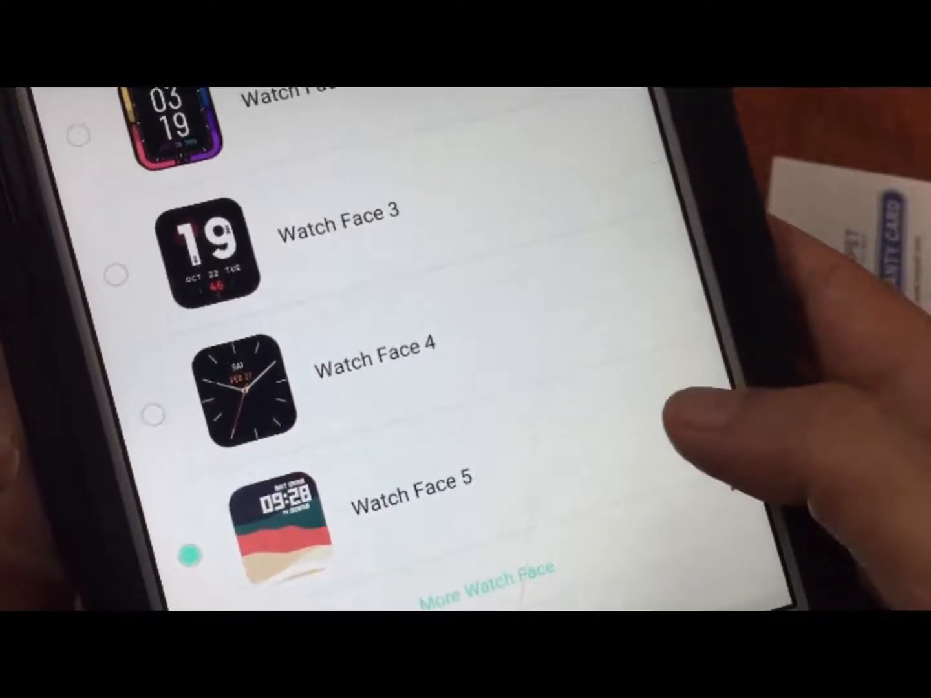
left_click(275, 524)
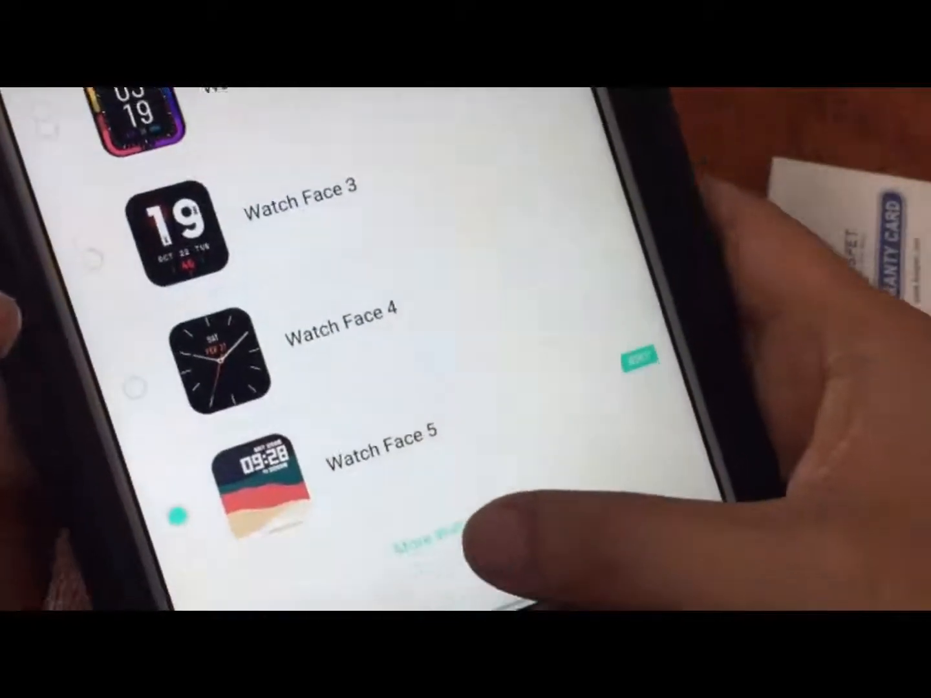
- Scroll through the Find Watch Face gallery of additional watch faces
left_click(420, 543)
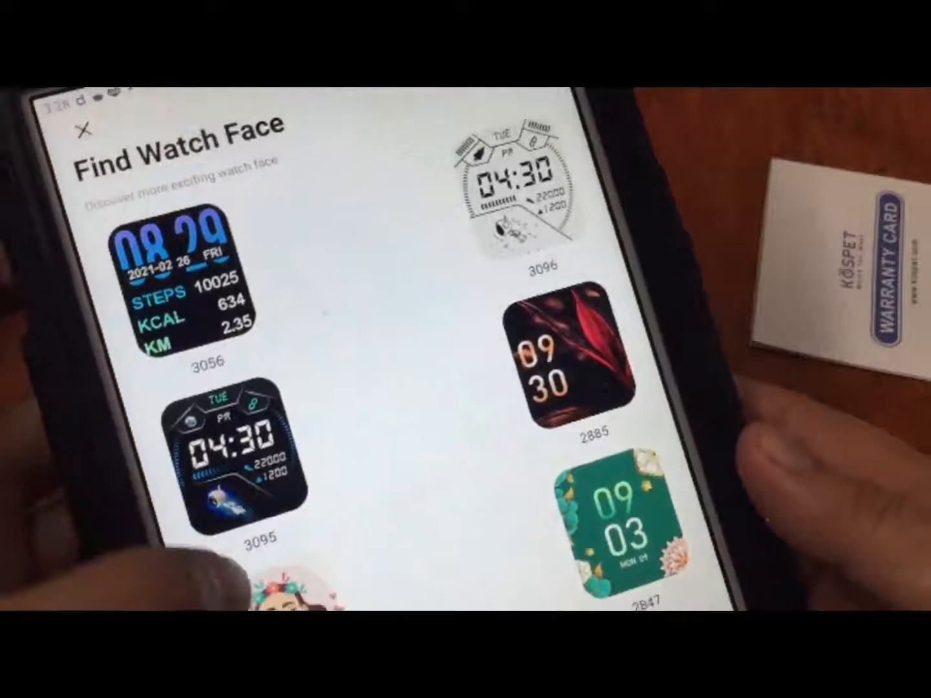
scroll("down", 3)
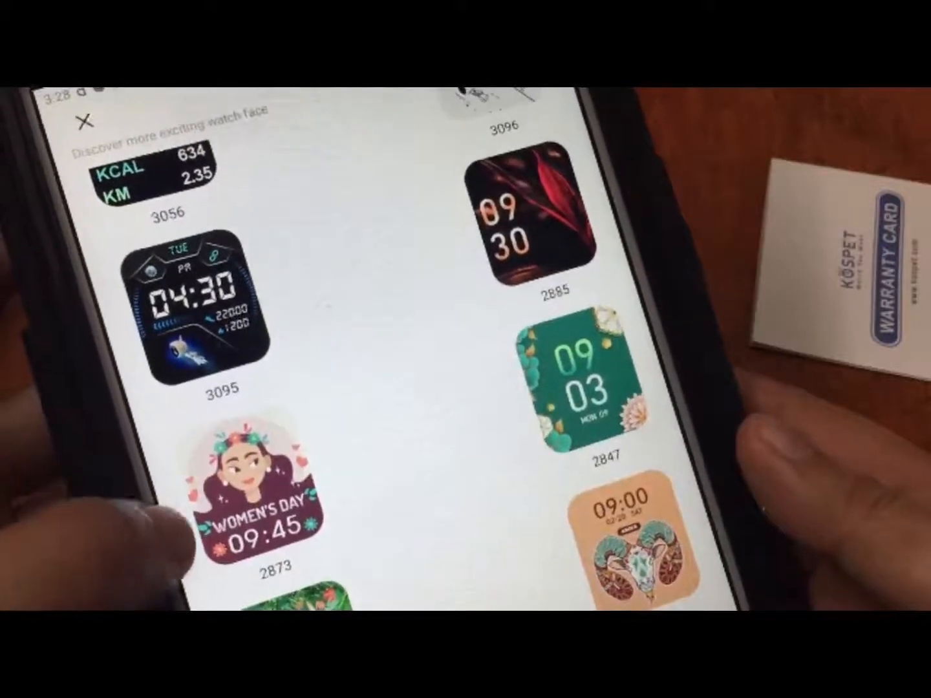
scroll("down", 3)
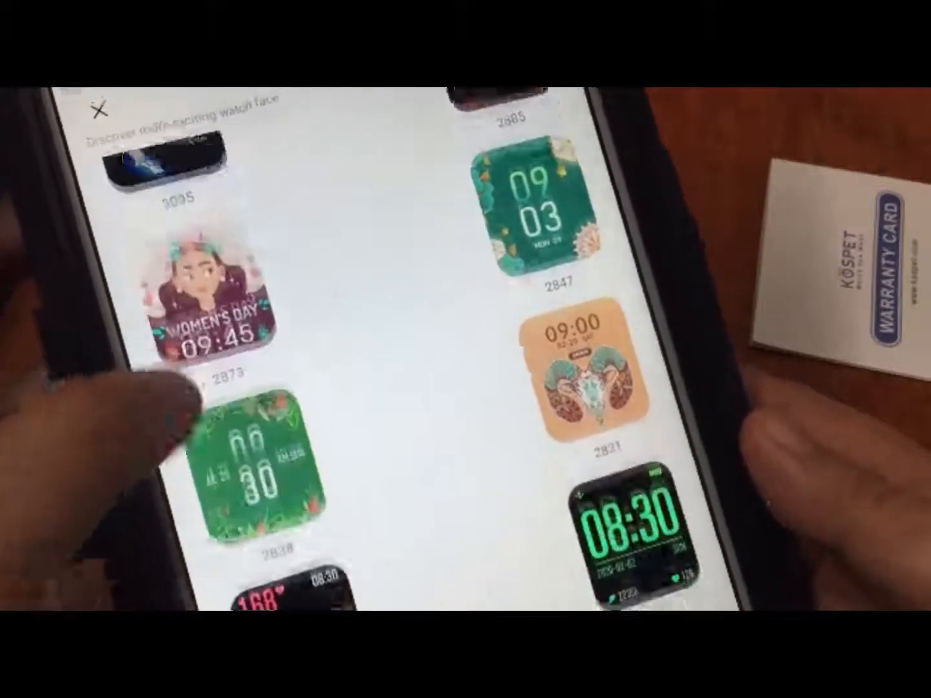
scroll("down", 3)
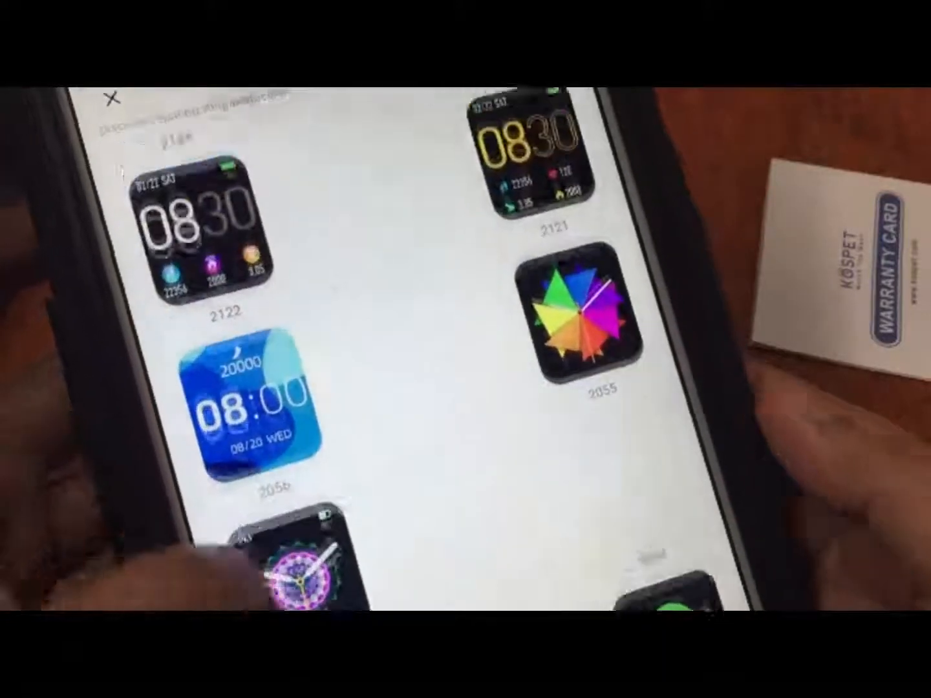
scroll("down", 3)
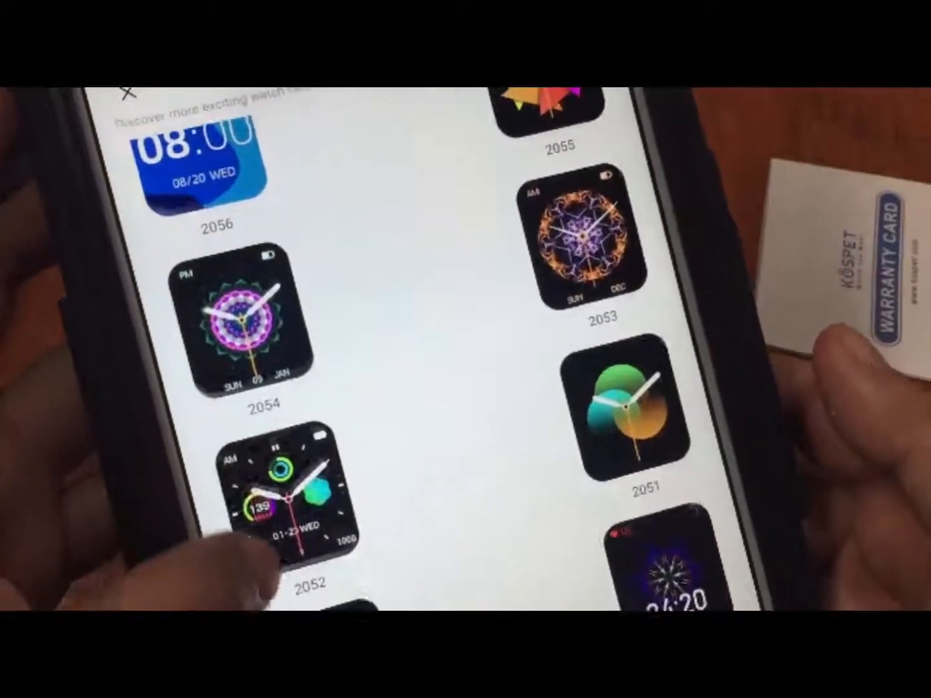
scroll("down", 3)
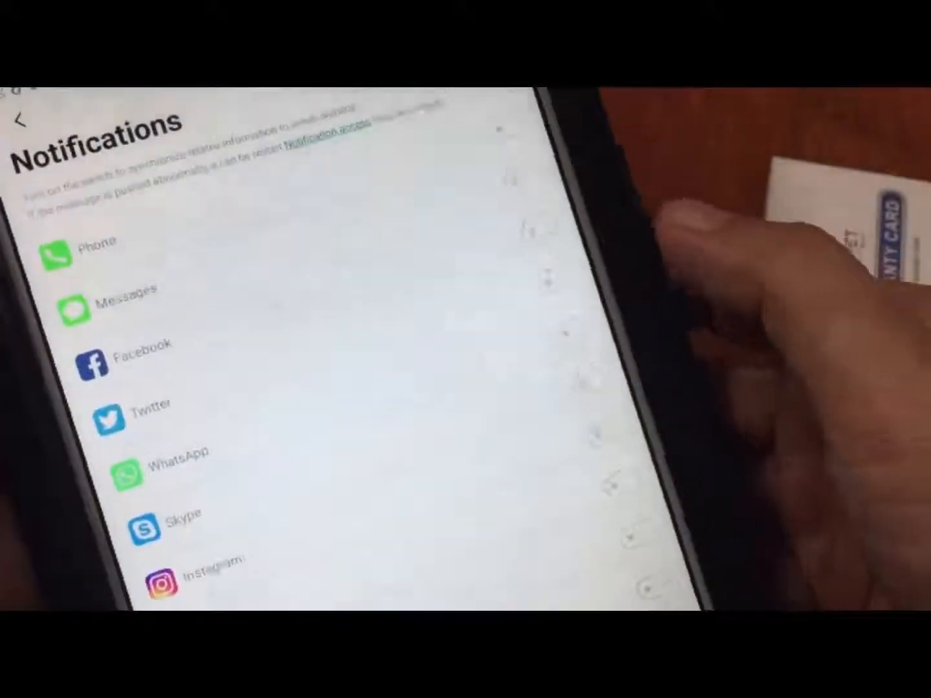
- Review Android's Notification access list, then return to the Magic 3 device page
left_click(524, 207)
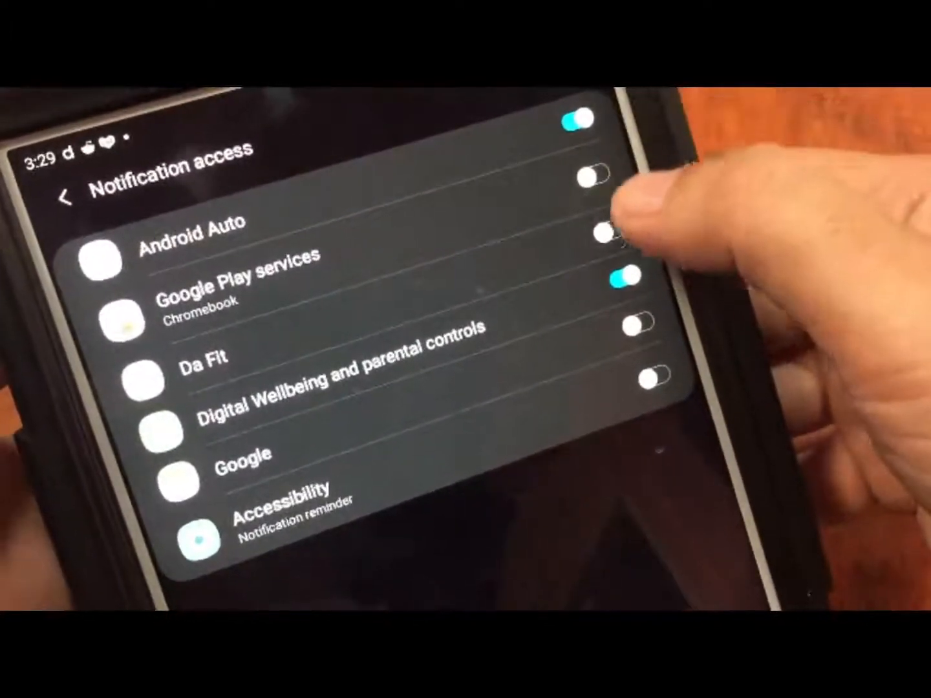
left_click(652, 325)
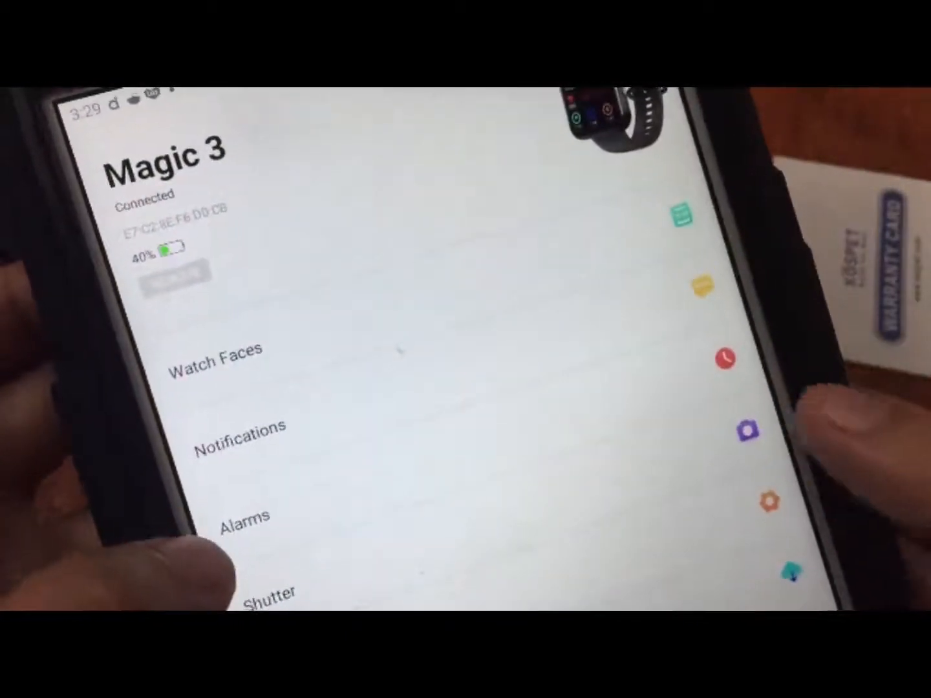
- View the three unset 0:00 watch alarms, then scroll the device page
left_click(239, 517)
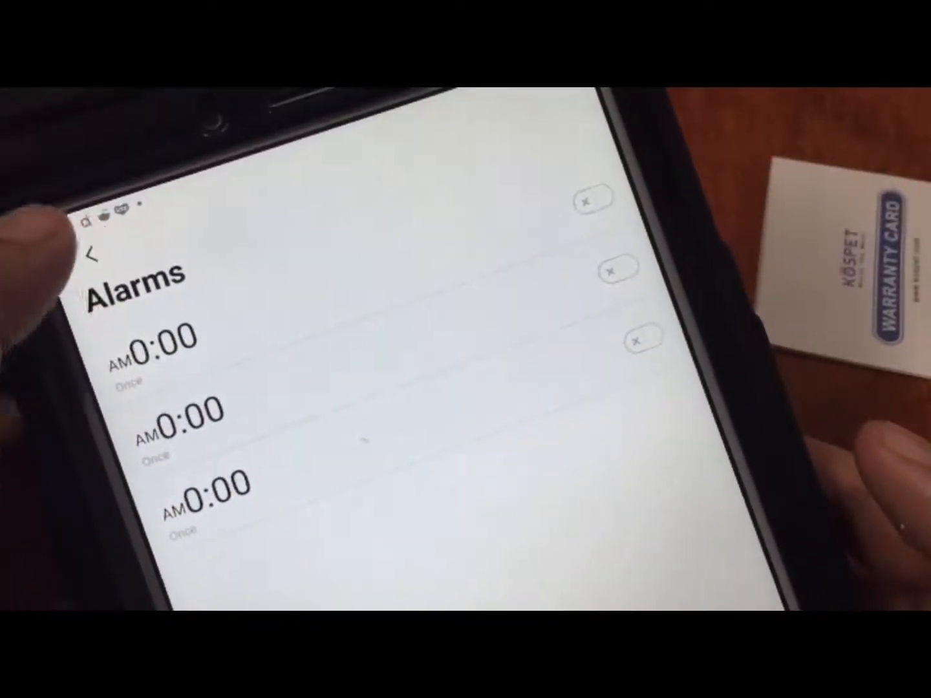
left_click(91, 251)
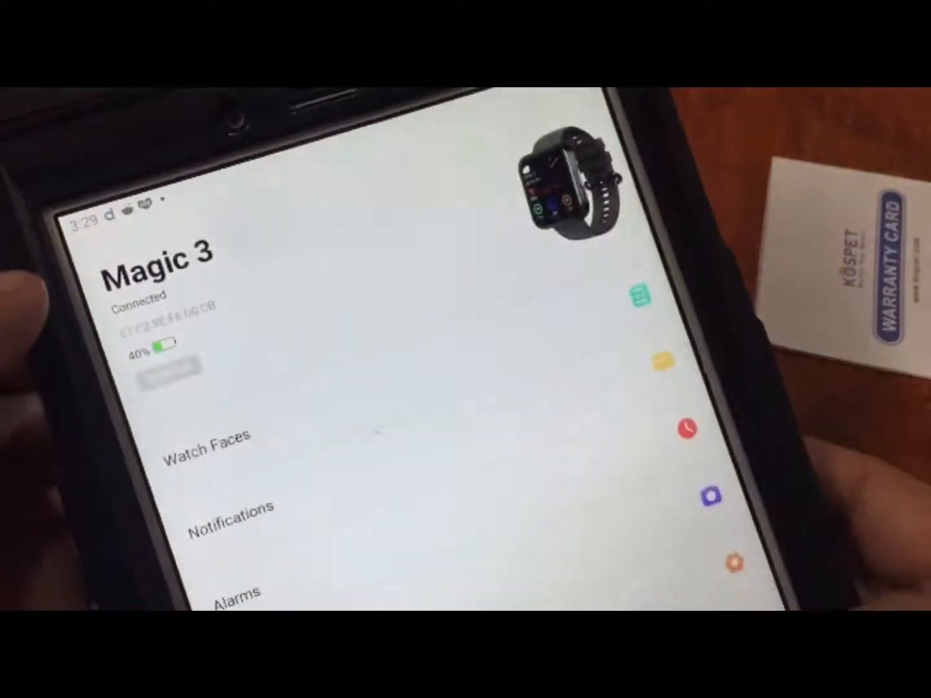
scroll("down", 3)
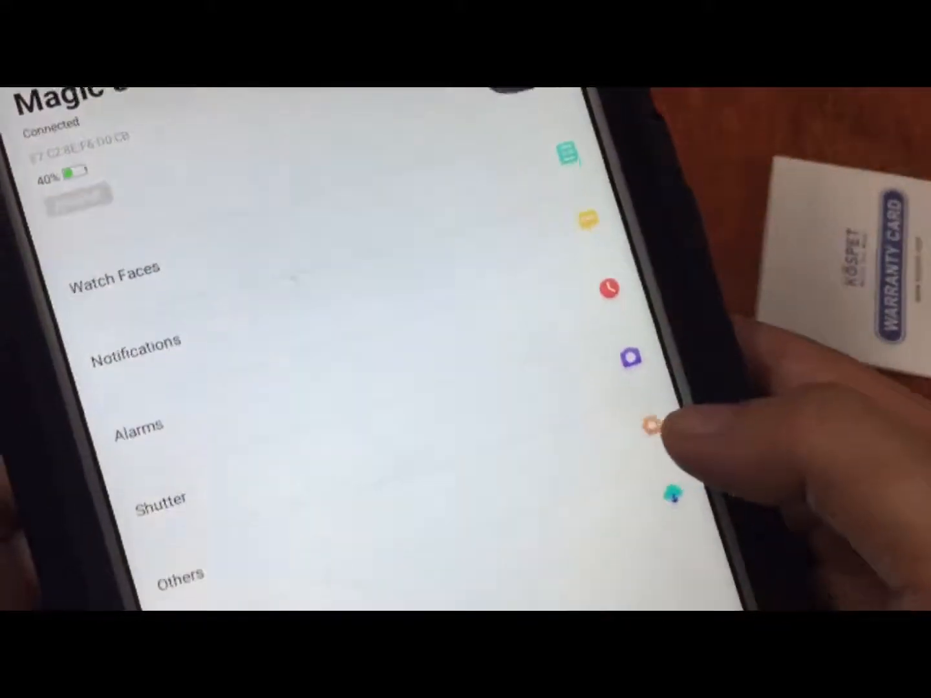
scroll("up", 3)
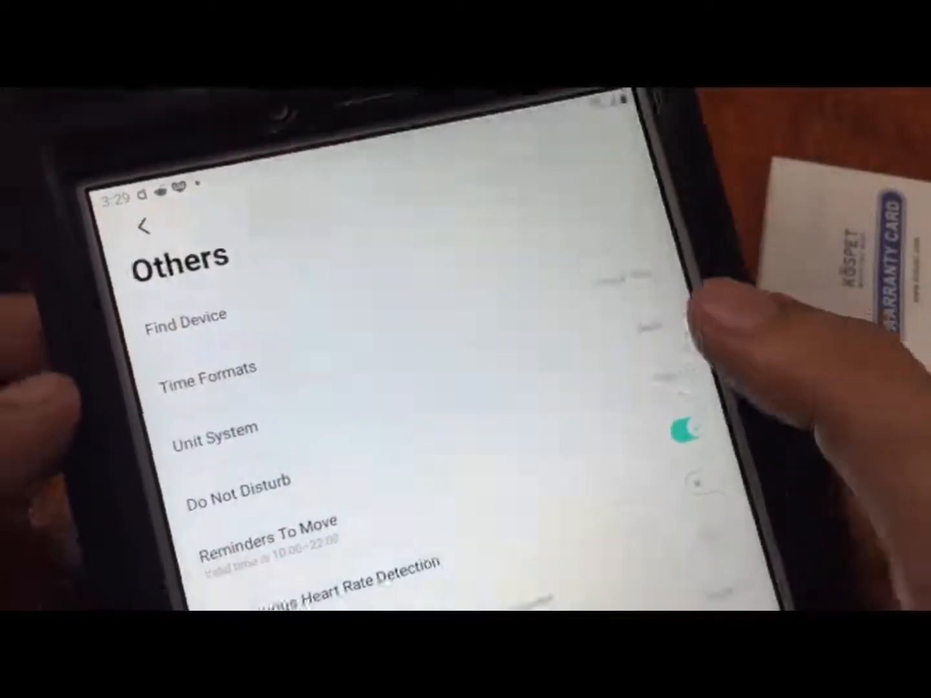
- Switch on Control Phone Music, then scroll through the Quick View and Drink Water Reminder settings
left_click(205, 369)
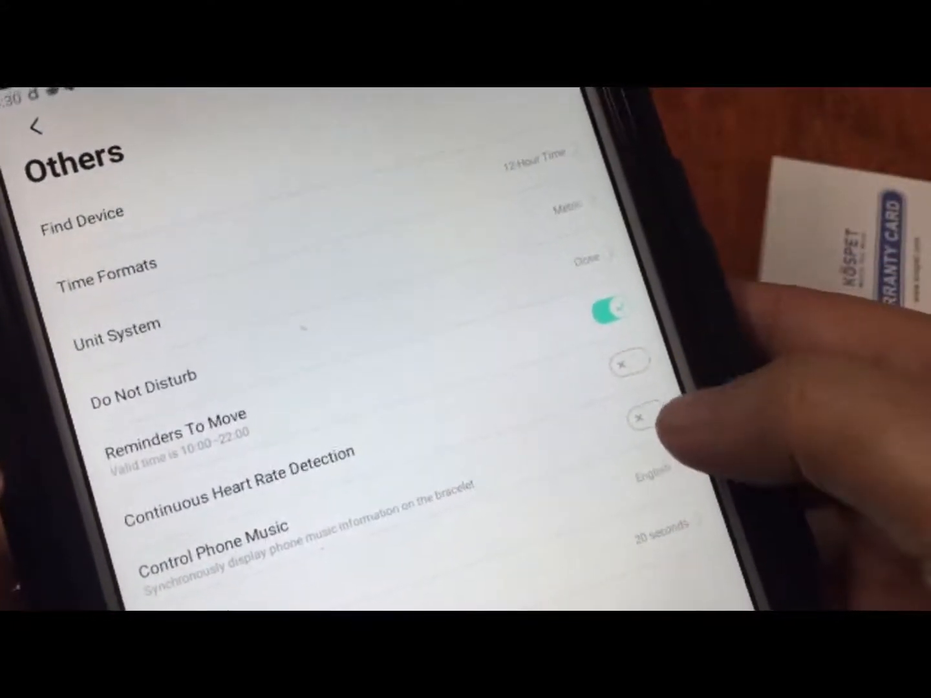
left_click(625, 417)
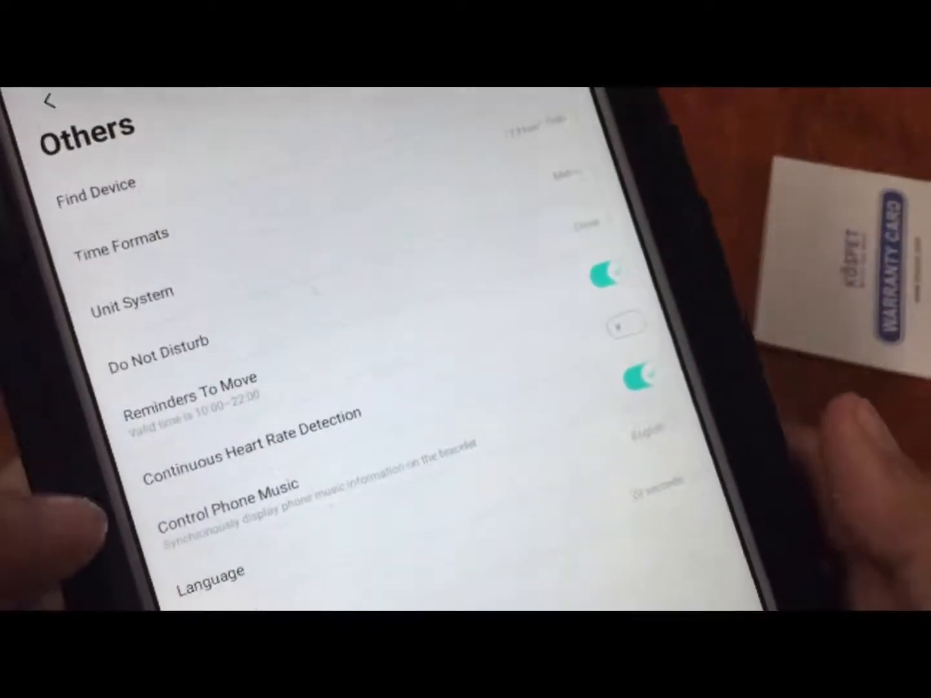
scroll("down", 3)
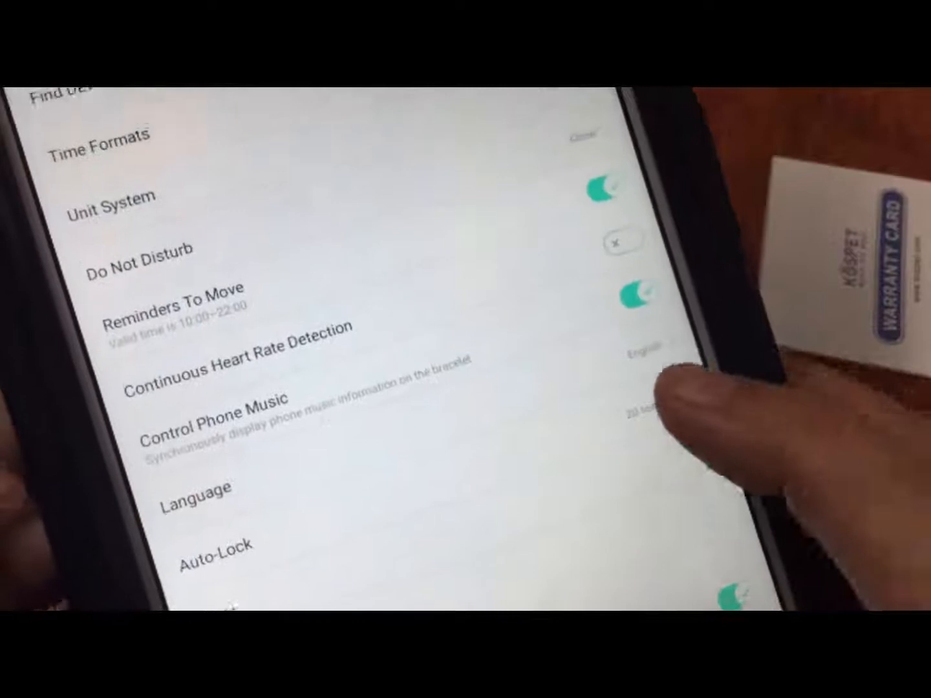
scroll("down", 3)
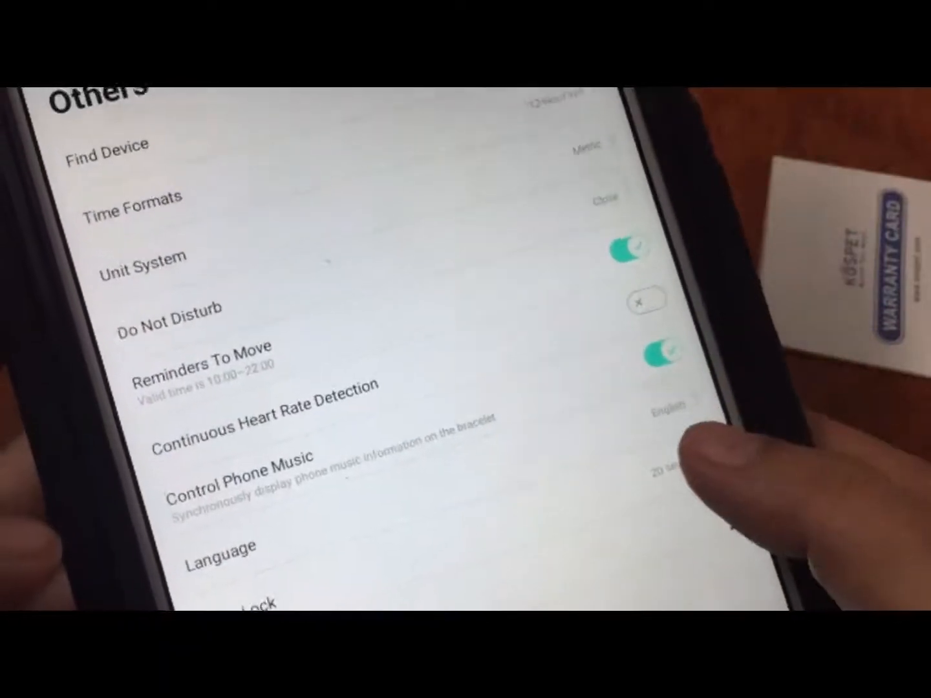
left_click(666, 472)
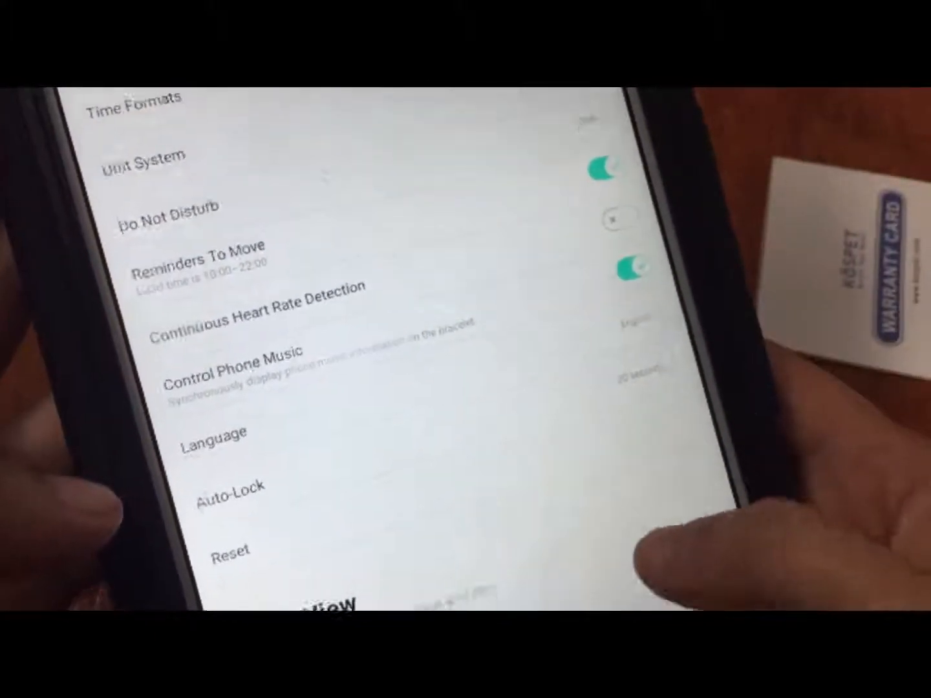
scroll("down", 3)
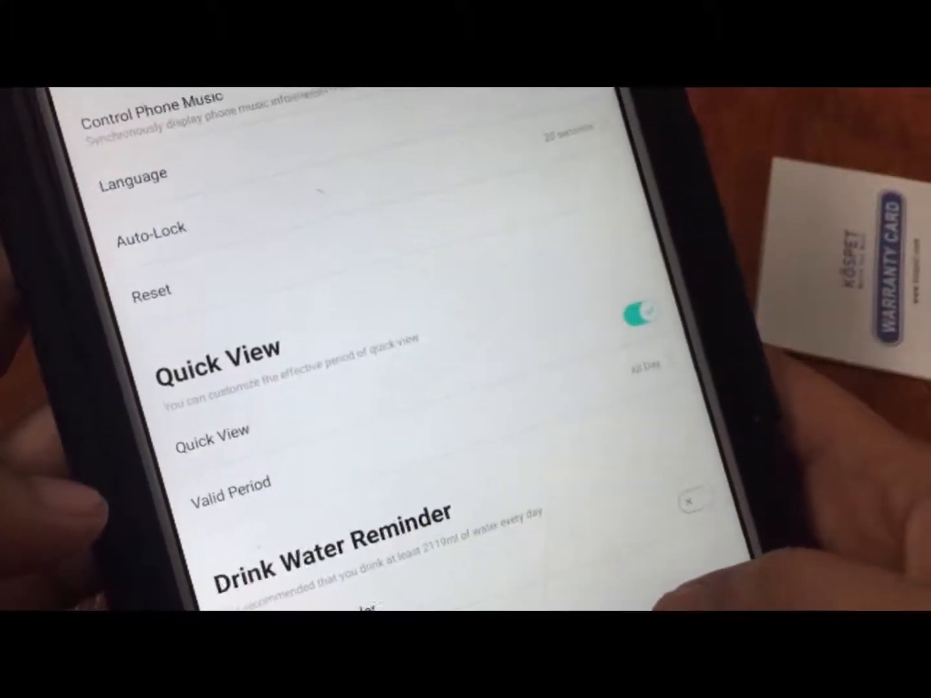
scroll("down", 3)
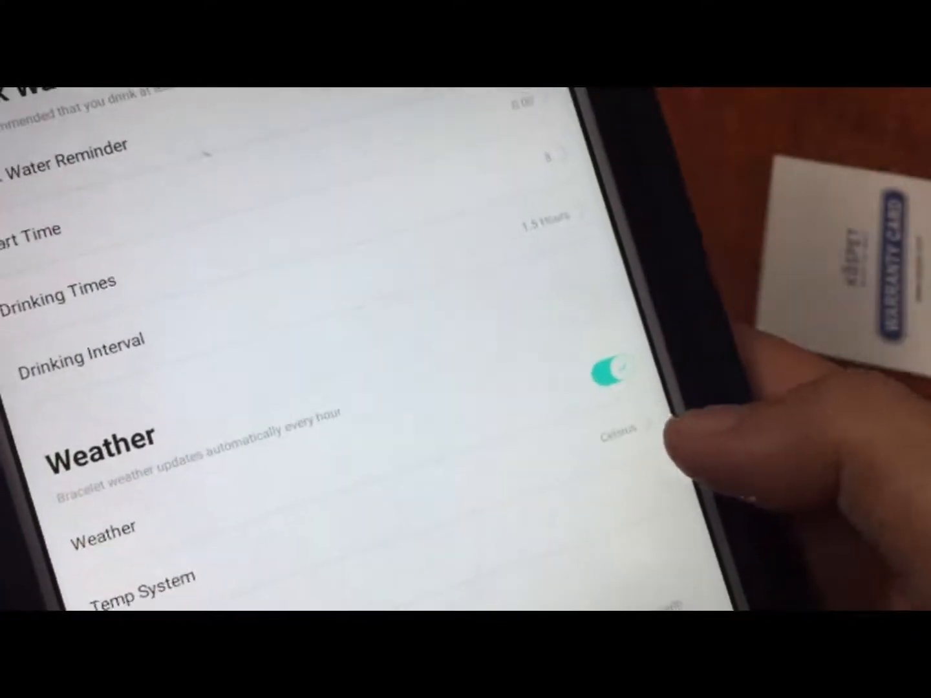
- Scroll the Others page past Weather down to the Physiological cycle reminder
scroll("down", 3)
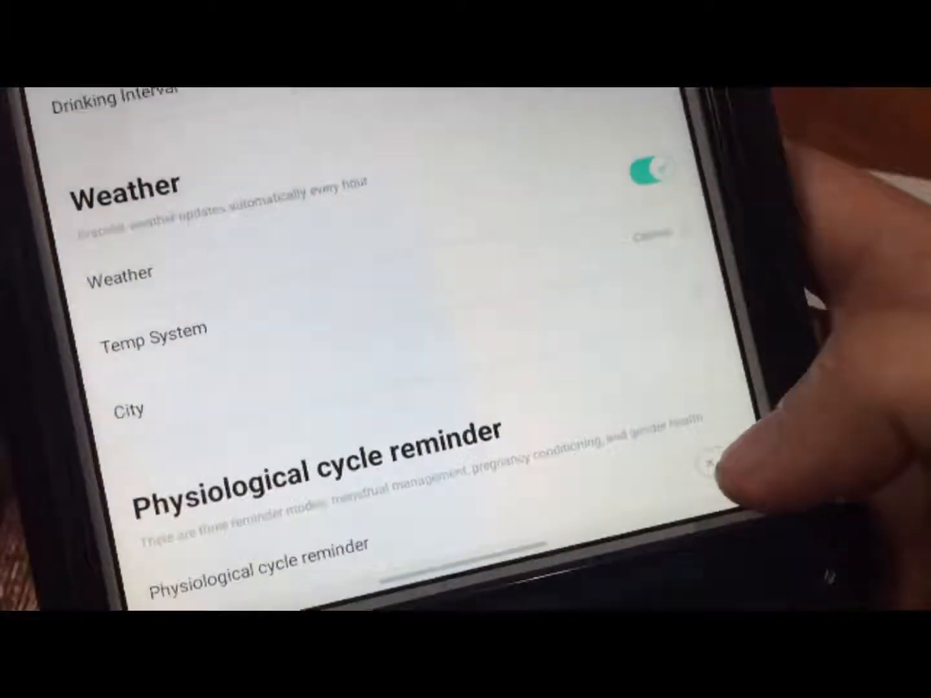
scroll("down", 3)
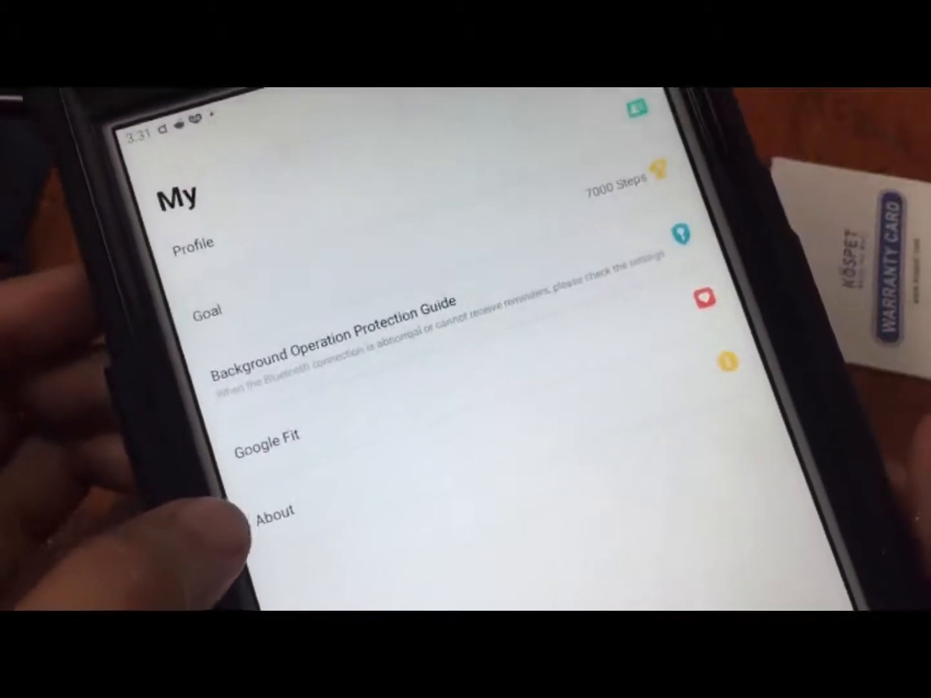
- View About (v2.0.0), use Upgrade To Beta to confirm the latest firmware, and return
left_click(275, 510)
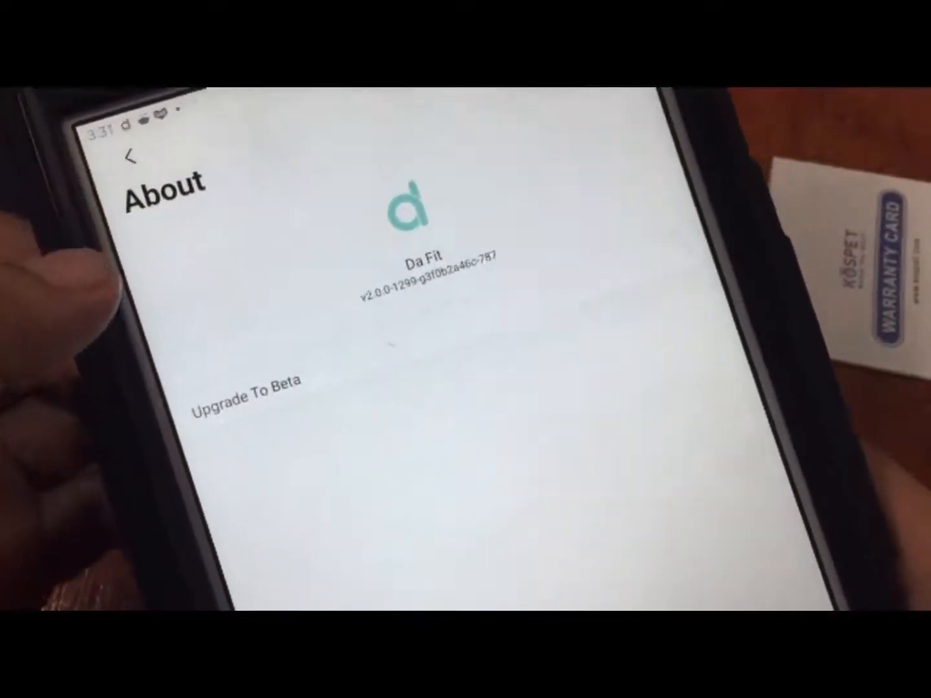
left_click(129, 157)
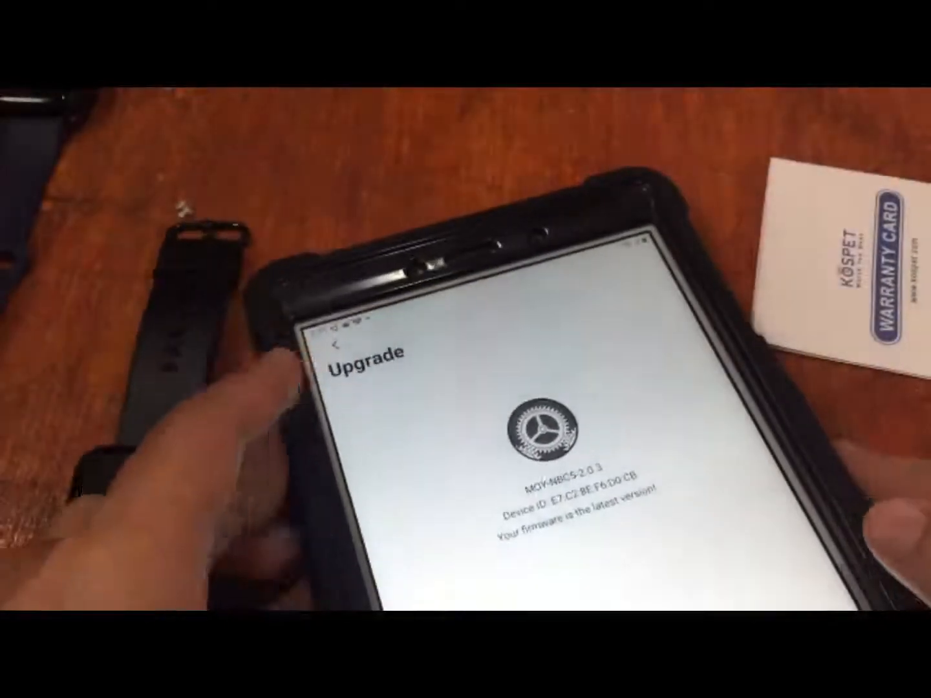
left_click(334, 339)
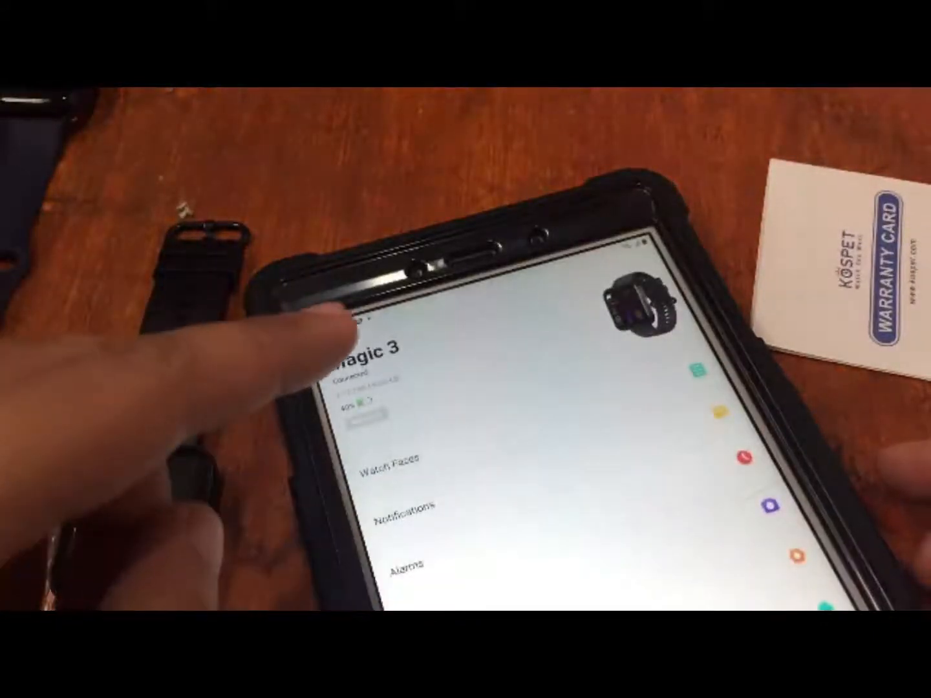